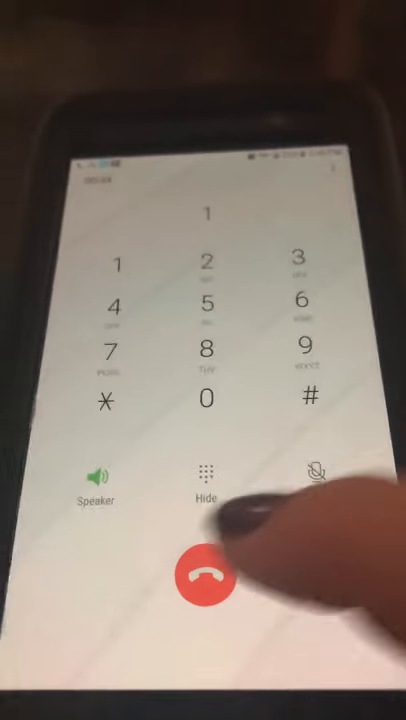
click(203, 577)
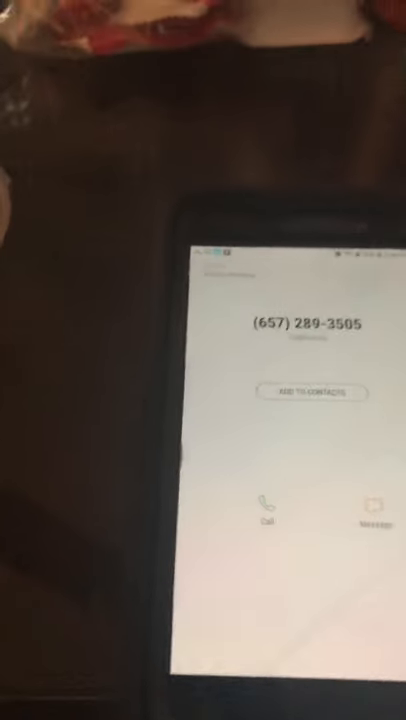
click(263, 525)
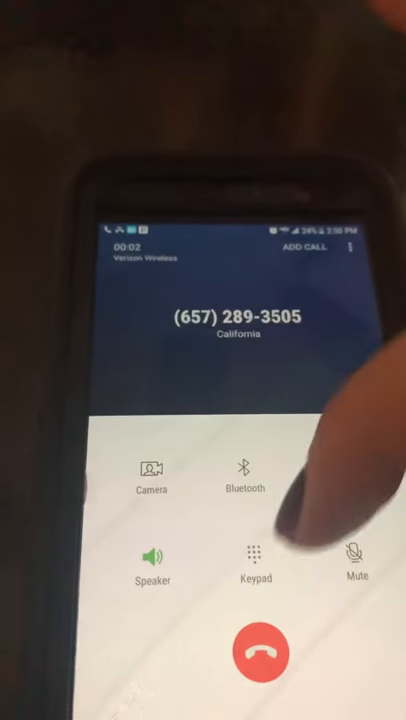
click(253, 562)
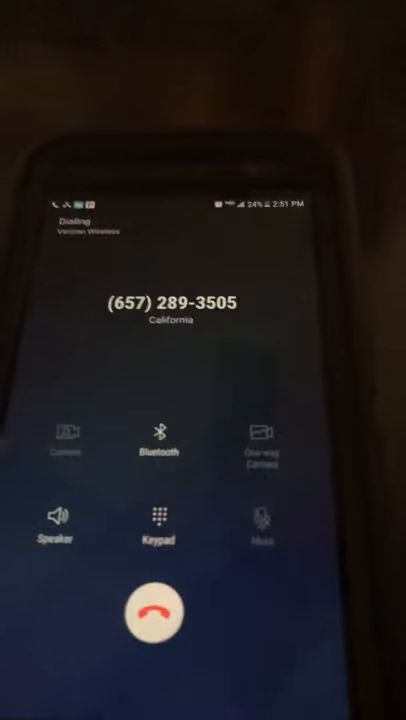
click(158, 530)
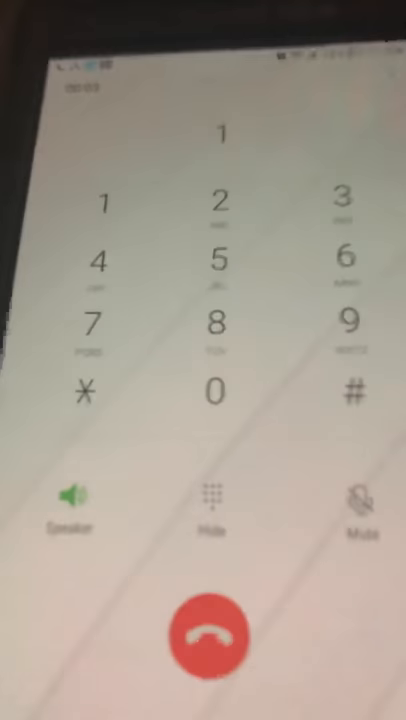